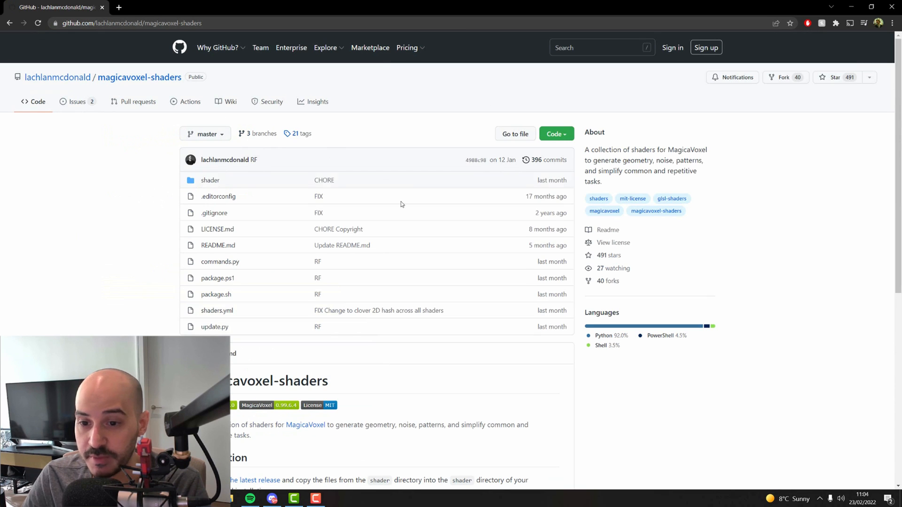
mouse_move(225, 160)
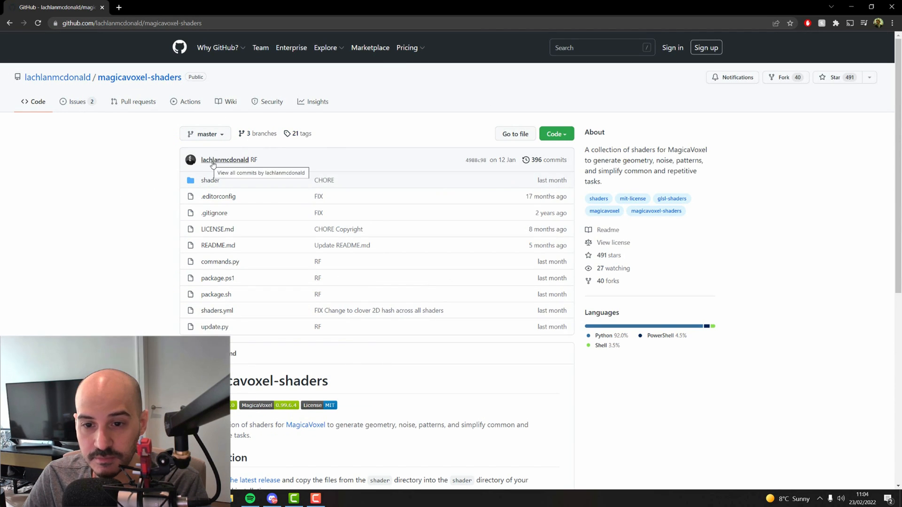
mouse_move(242, 194)
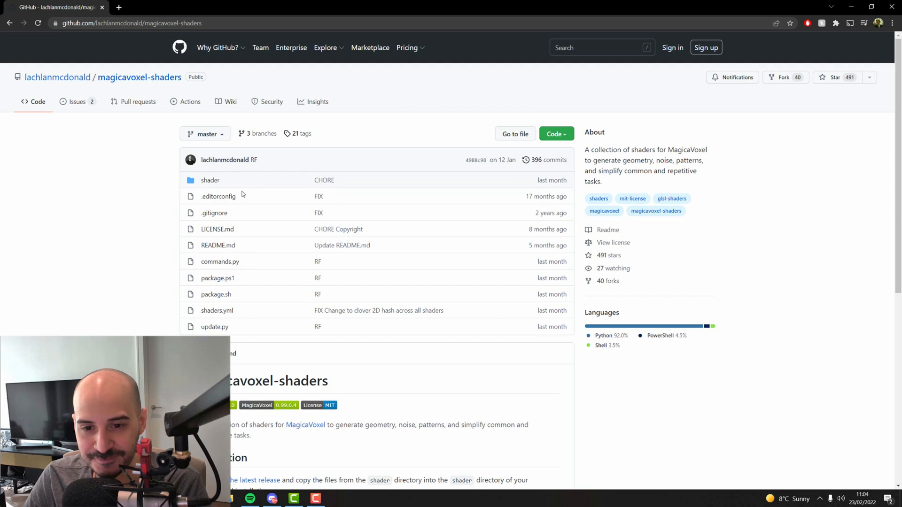
- Download the shaders repository and extract the zip to a magicavoxel-shaders-master folder
scroll(down, 3)
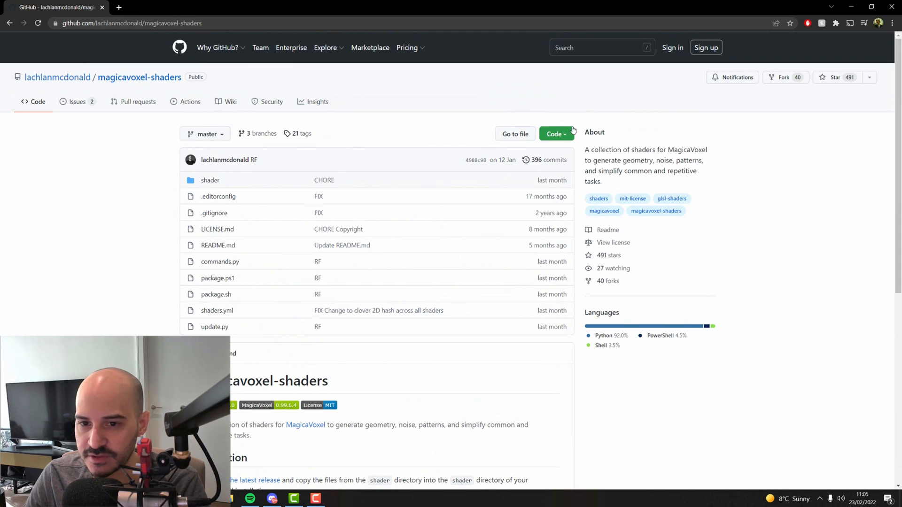
click(556, 133)
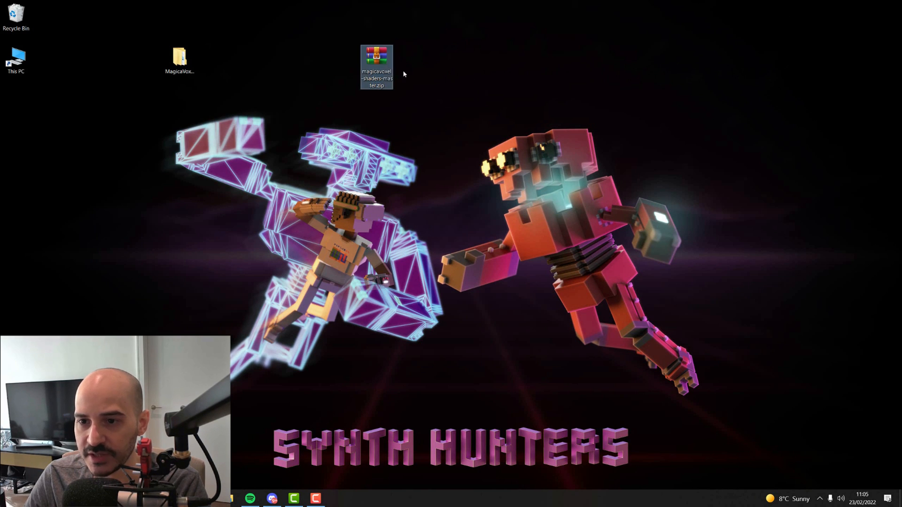
right_click(376, 55)
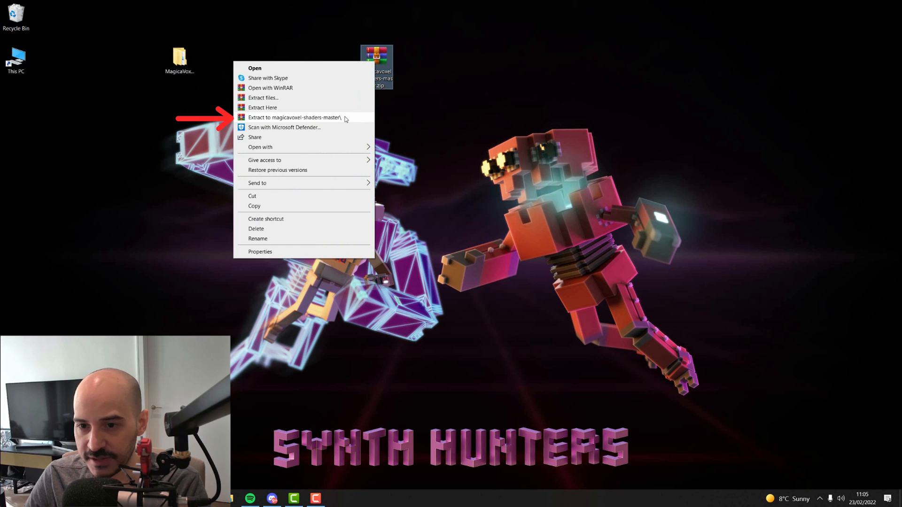
click(293, 118)
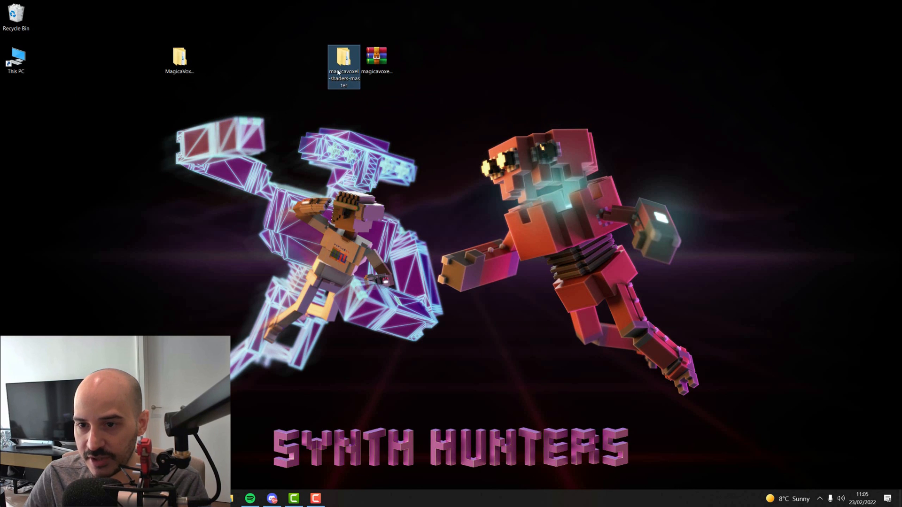
- Browse into the extracted shader folder and view heightmap.txt's code in Notepad
double_click(342, 57)
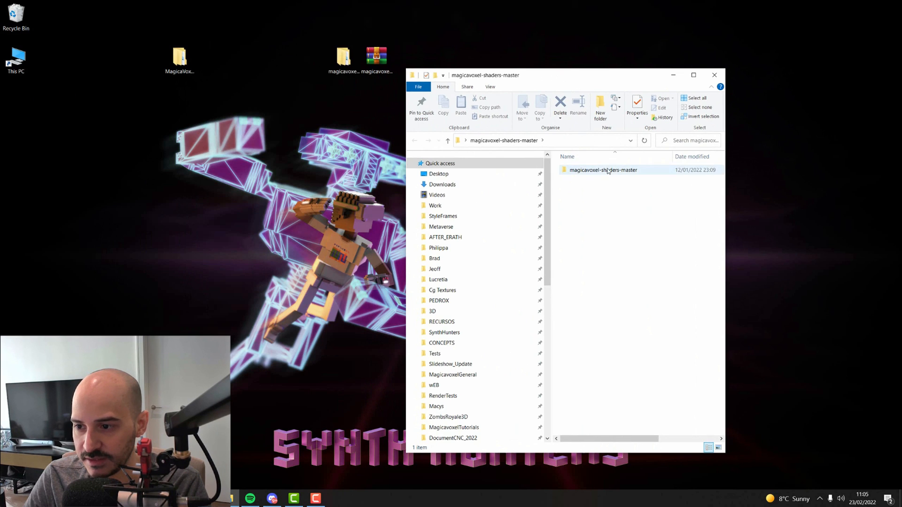
double_click(603, 170)
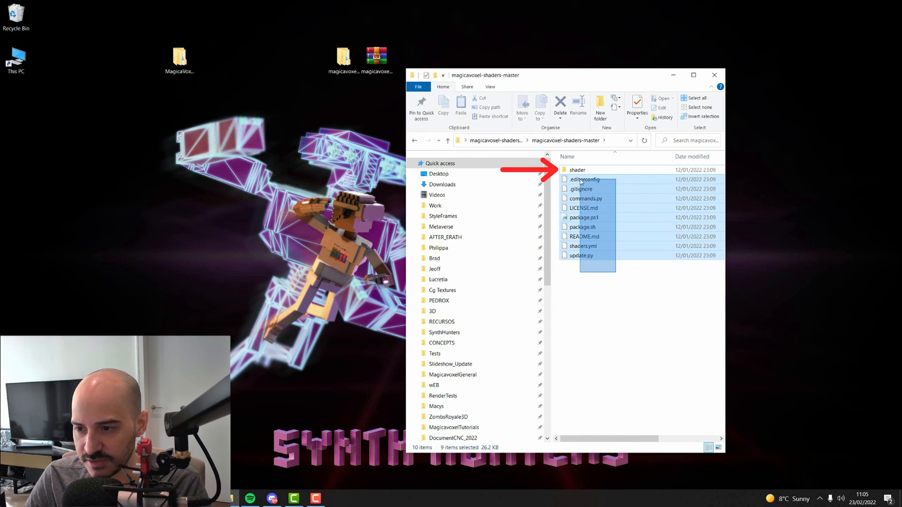
double_click(577, 170)
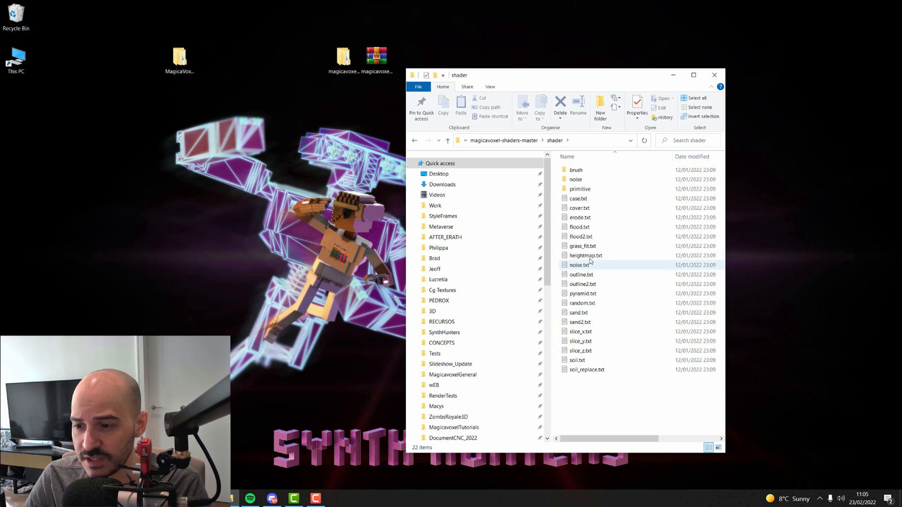
double_click(587, 256)
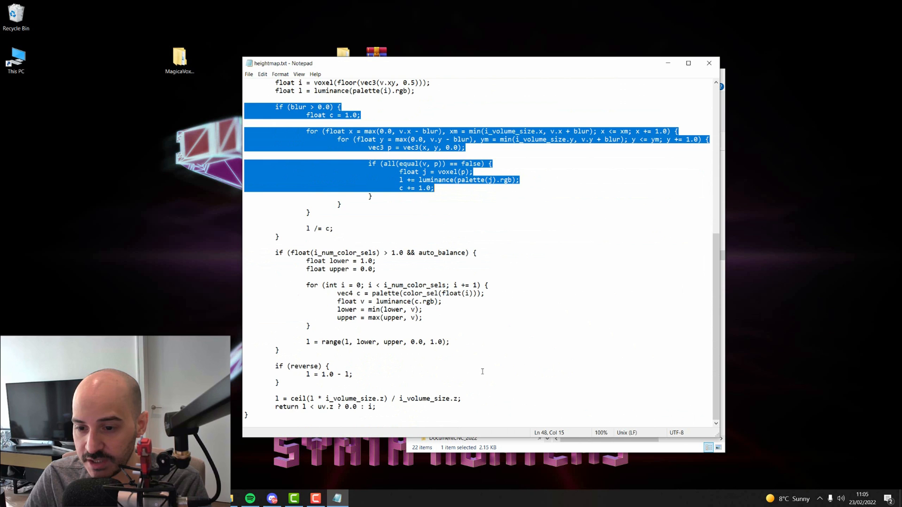
mouse_move(455, 351)
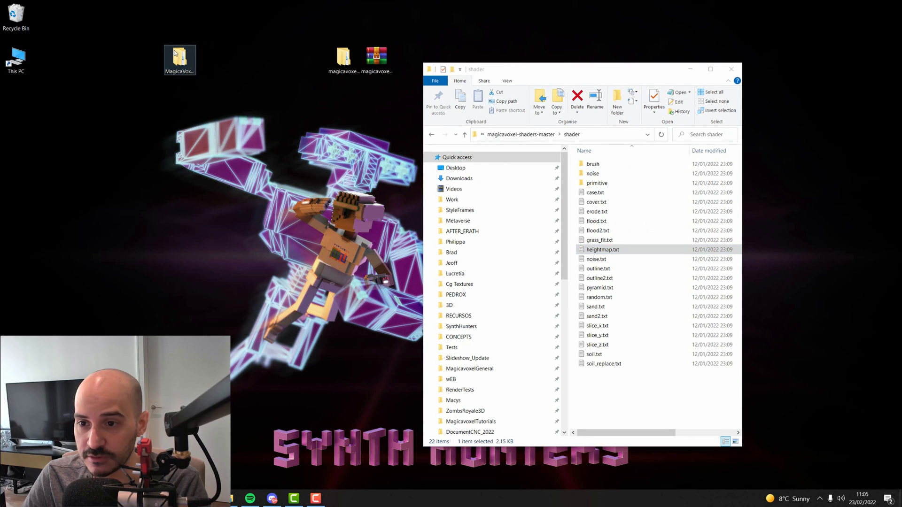
- Bring up MagicaVoxel's install shader folder beside the downloaded shaders window
double_click(180, 54)
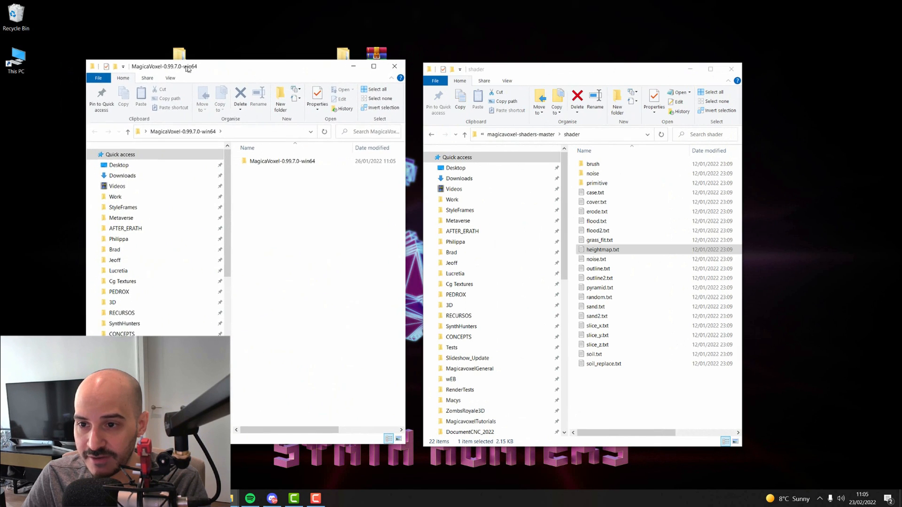
double_click(282, 160)
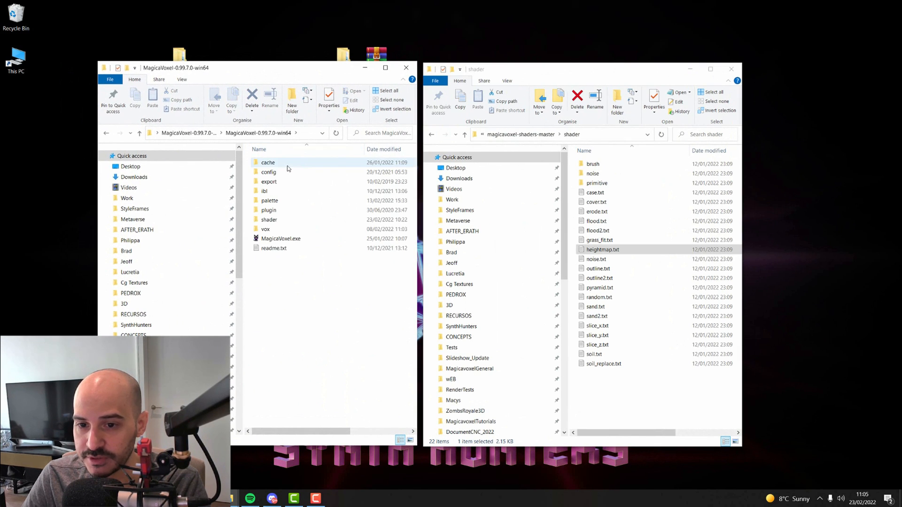
drag(176, 68, 163, 83)
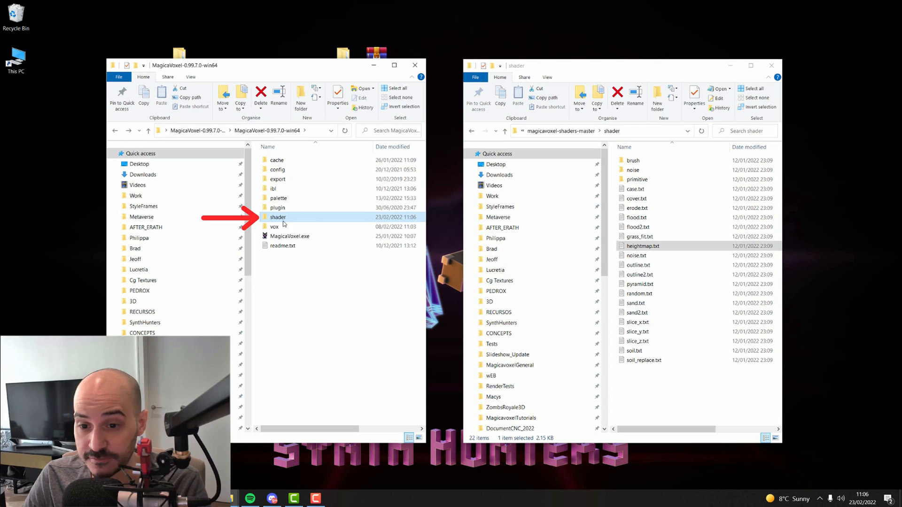
double_click(278, 217)
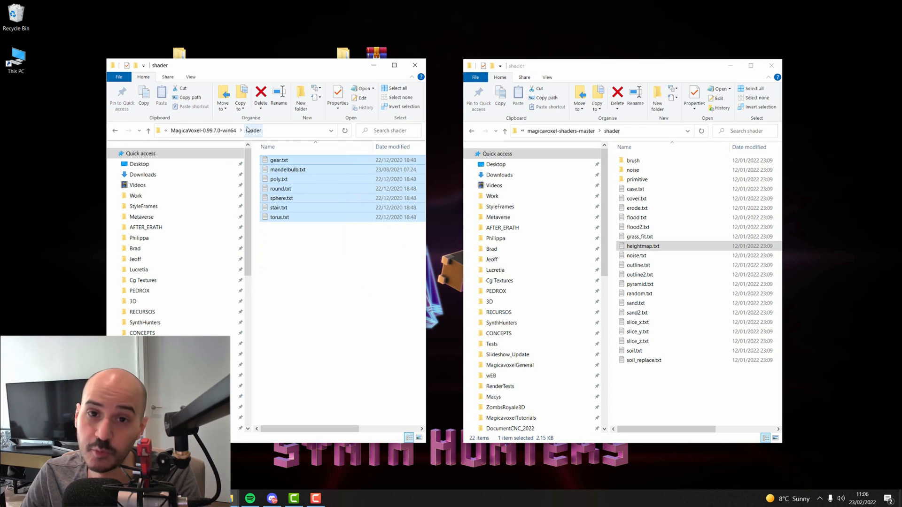
- Create a new folder named Downloaded inside MagicaVoxel's shader directory
right_click(340, 278)
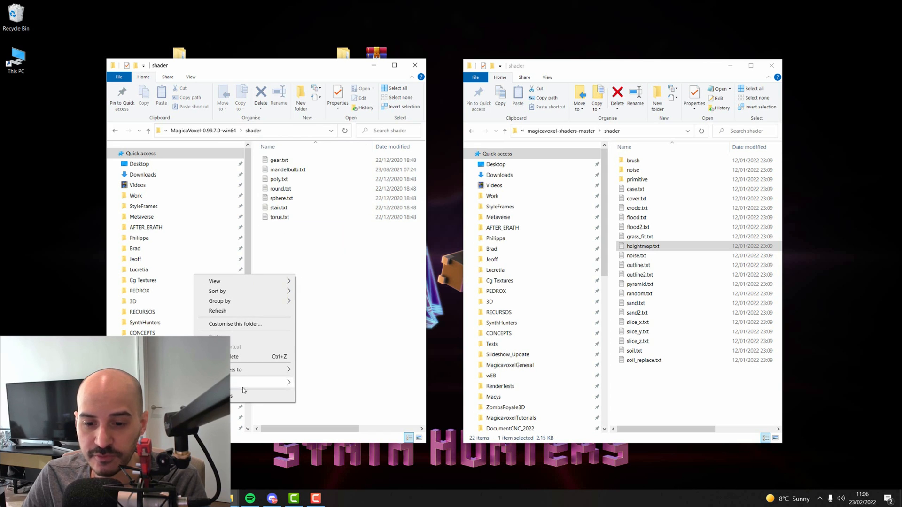
click(243, 382)
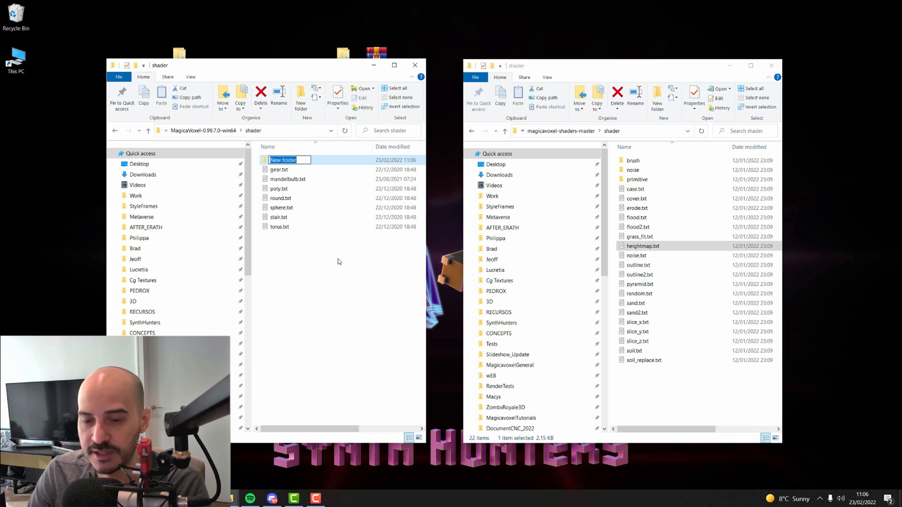
text(Downloade)
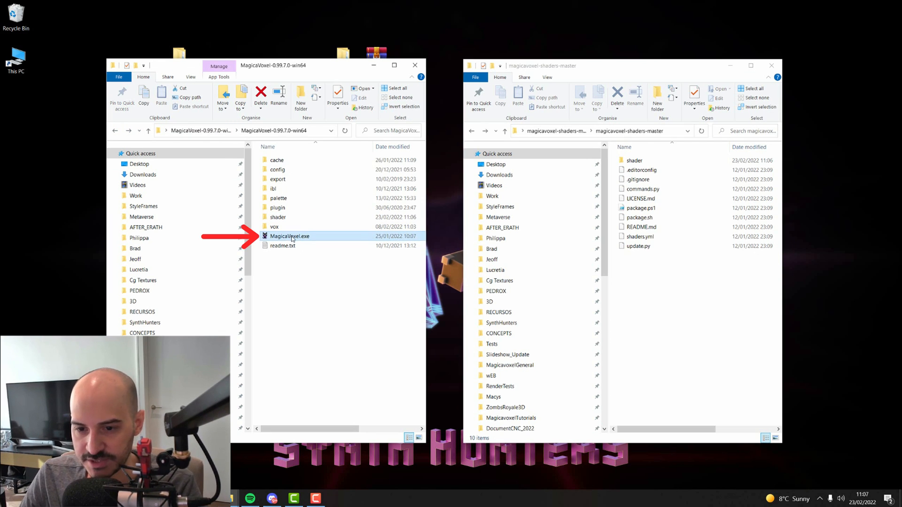
- Launch MagicaVoxel full screen and show its voxel shader list
double_click(289, 237)
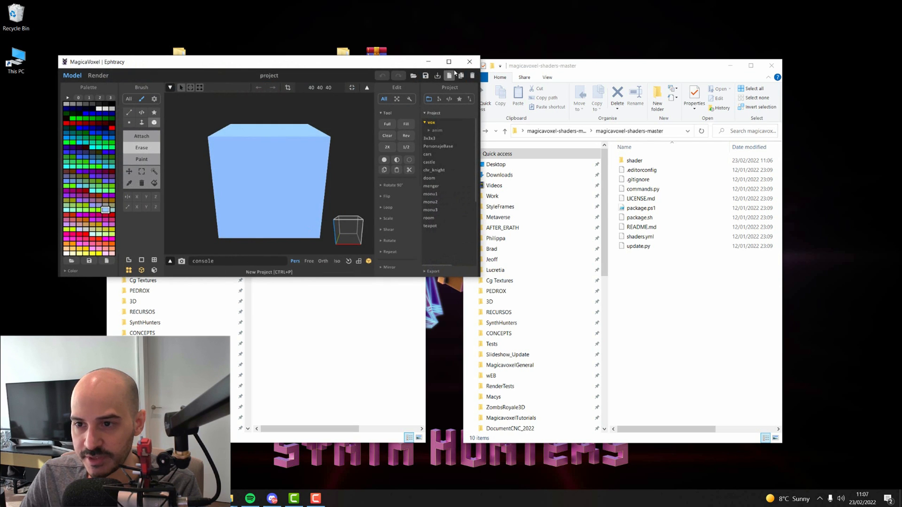
click(449, 62)
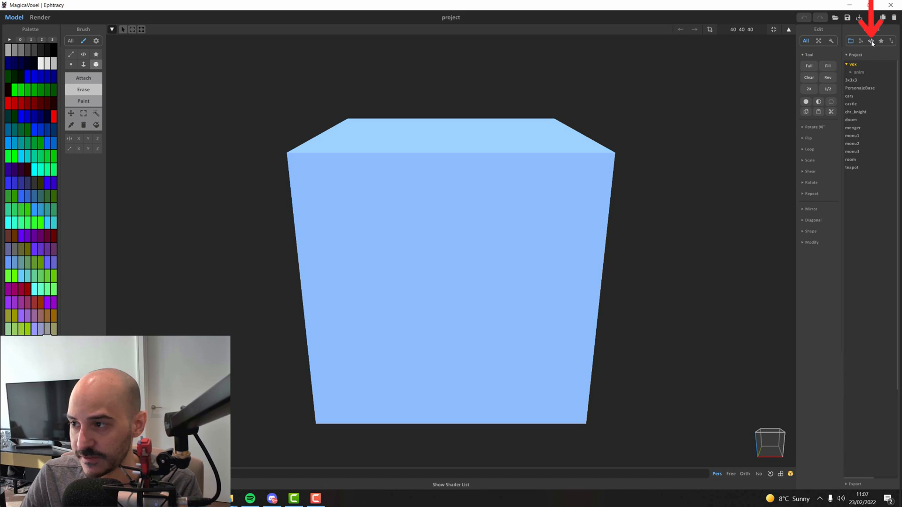
click(874, 39)
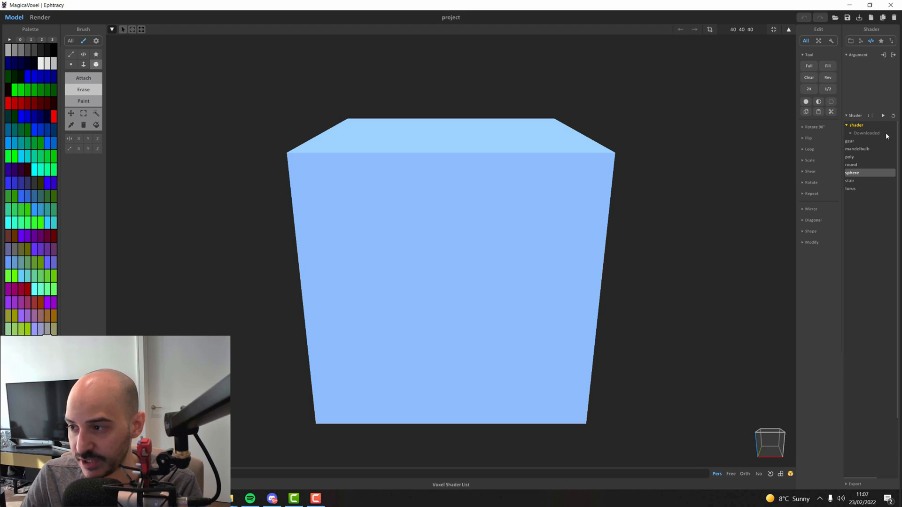
- Expand the Downloaded shader collection and peek into its brush shaders group
click(860, 139)
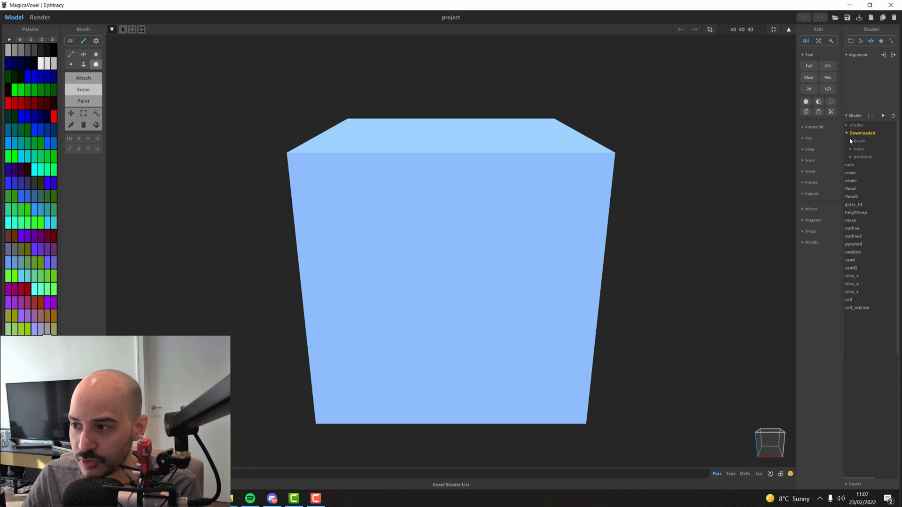
click(853, 141)
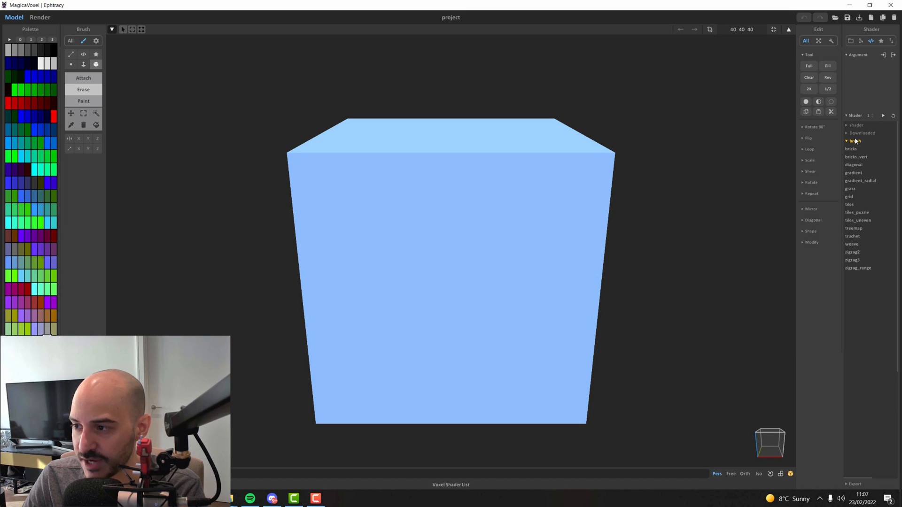
click(853, 133)
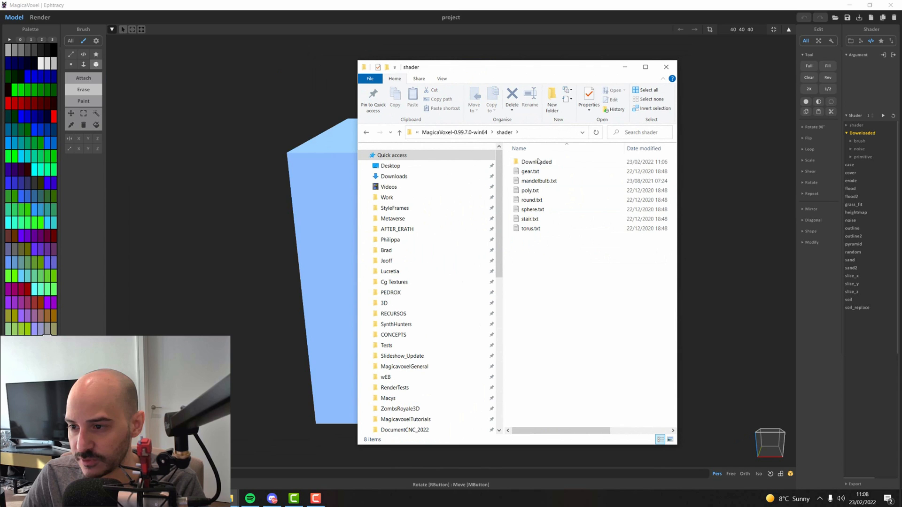
- Check the Downloaded folder's contents in Explorer, then close the shader folder window
double_click(536, 162)
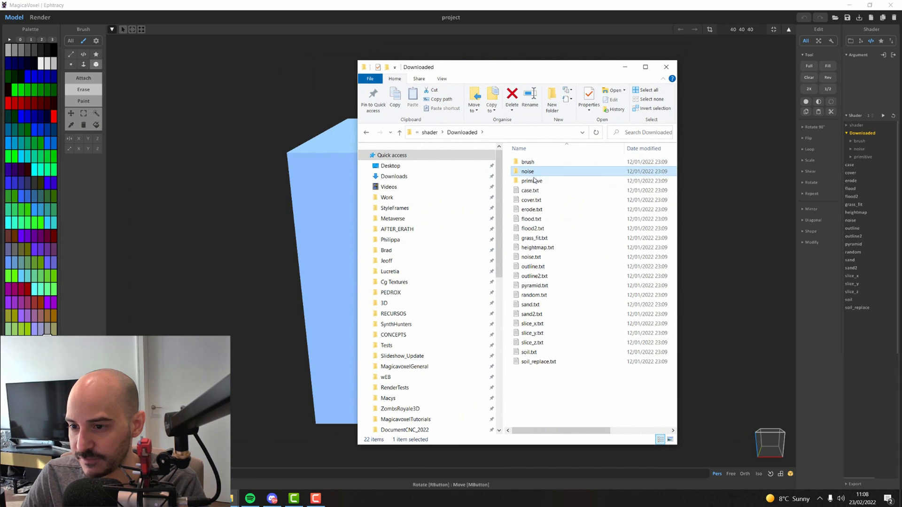
click(531, 181)
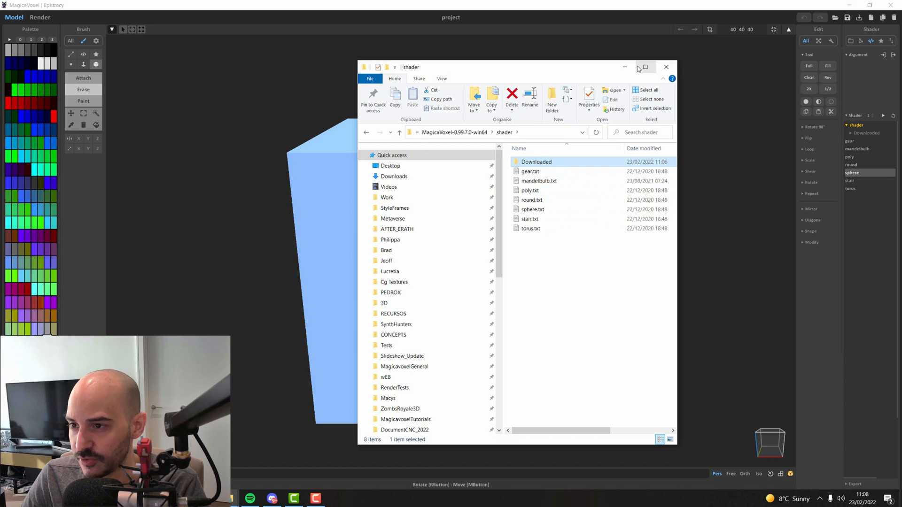
click(665, 65)
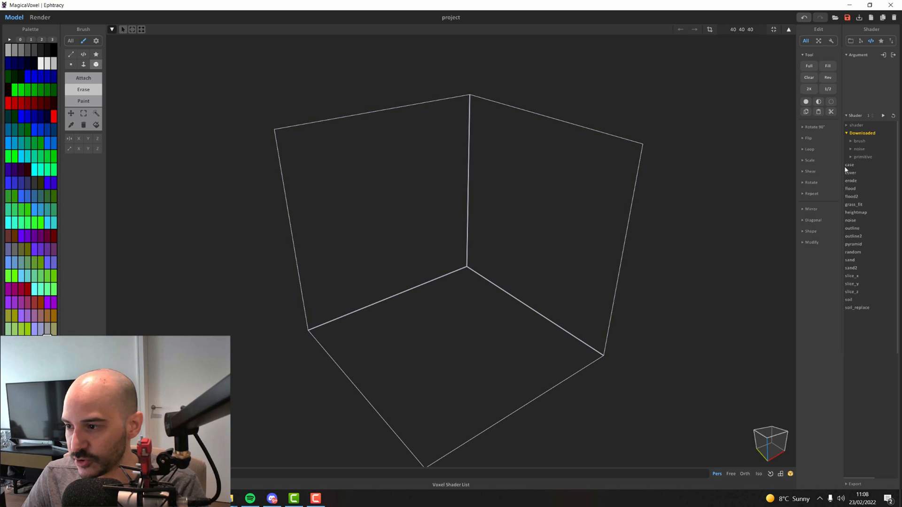
- Choose the bricks shader from the downloaded brush shaders and list all its settings
click(853, 149)
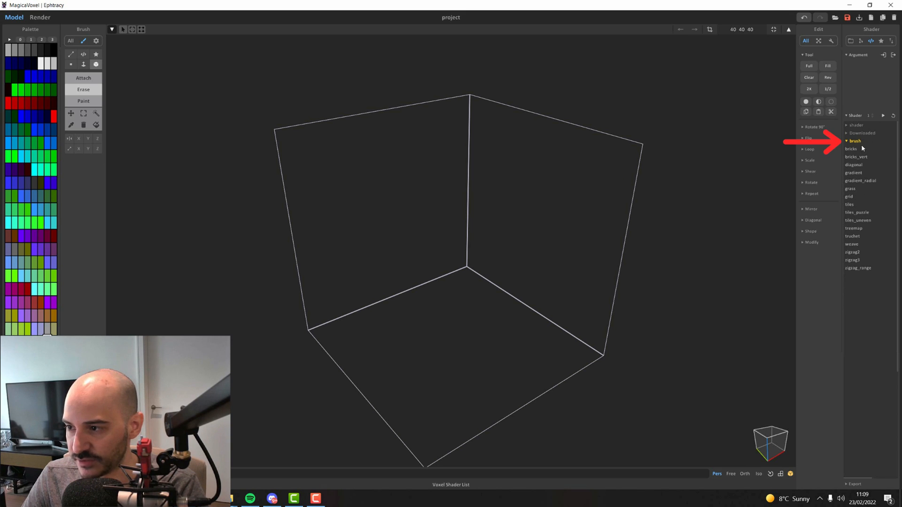
click(851, 148)
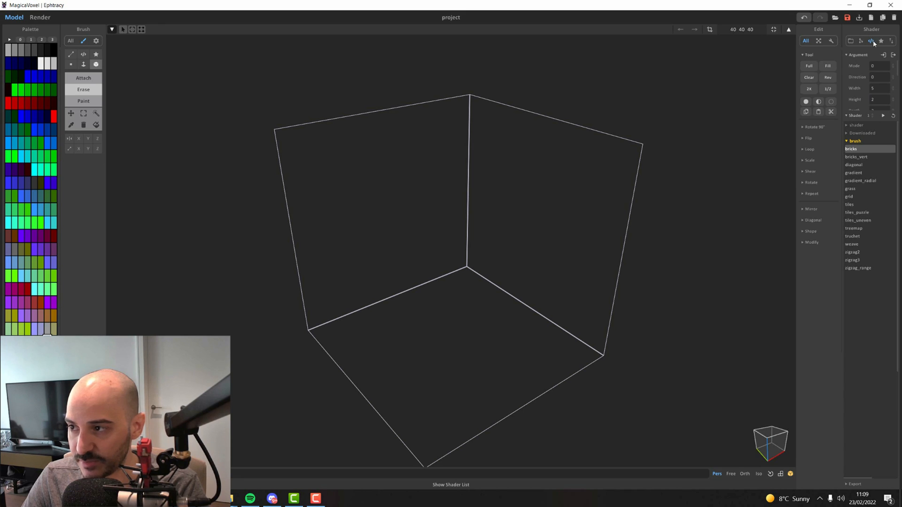
click(849, 129)
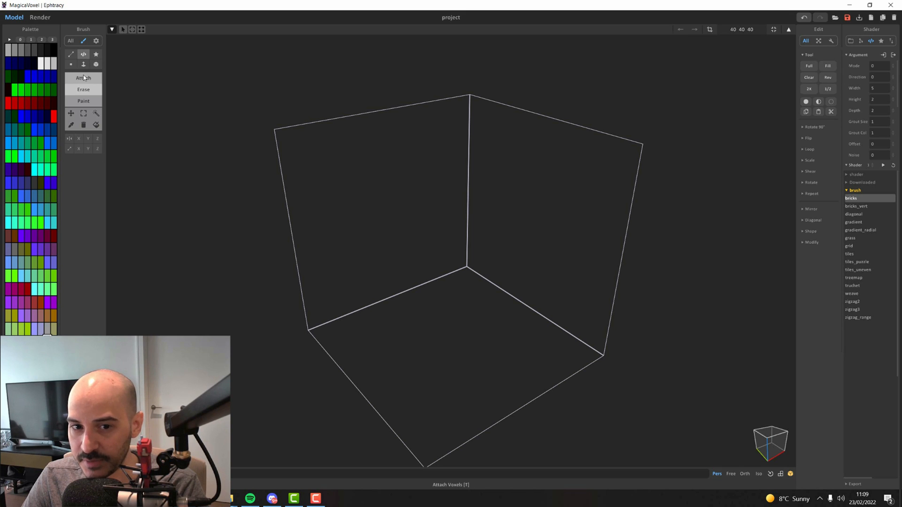
mouse_move(124, 140)
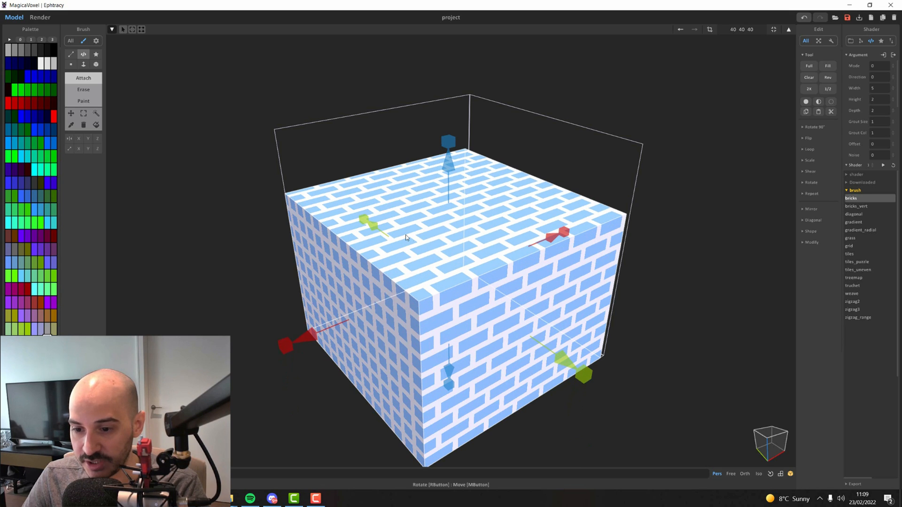
mouse_move(558, 173)
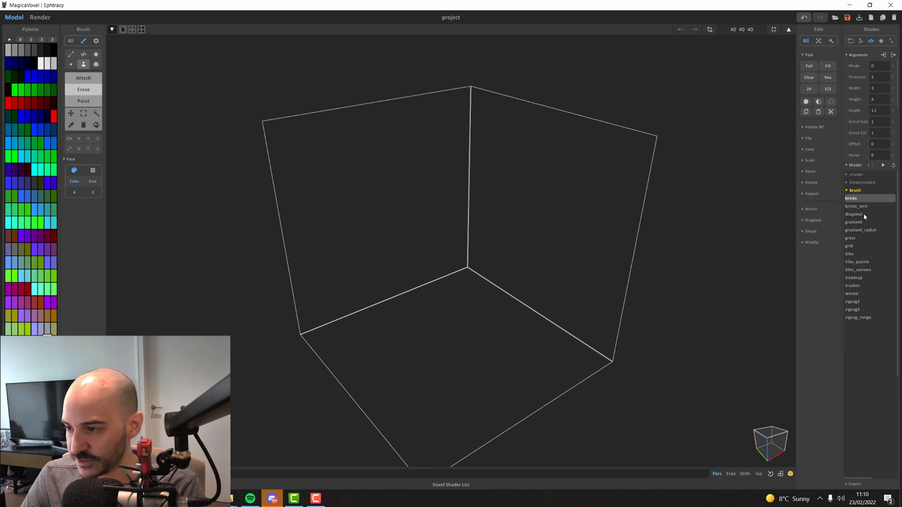
- Run the diagonal shader on the volume and inspect its zigzag stripe pattern up close
click(853, 214)
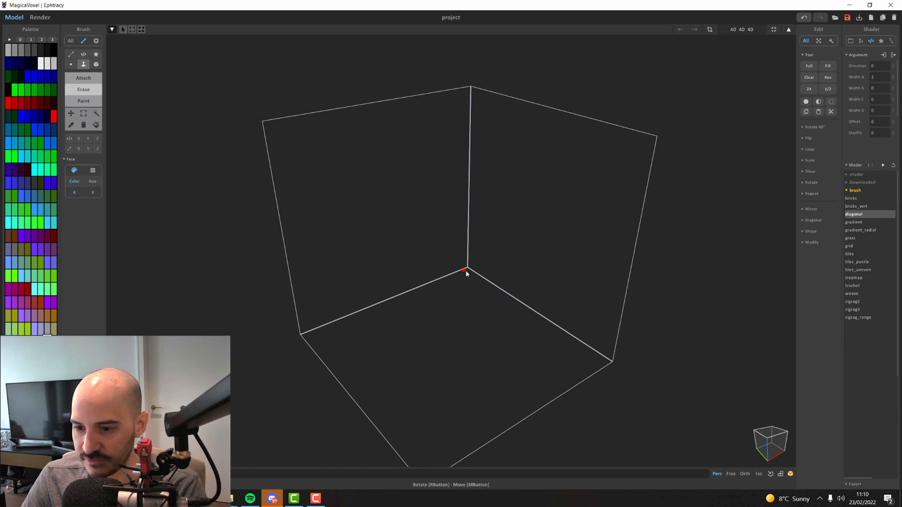
click(82, 77)
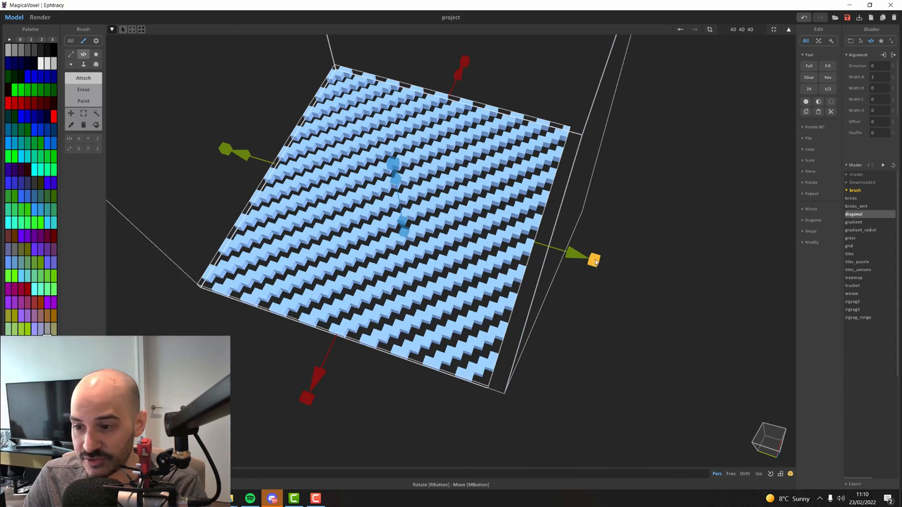
drag(595, 259, 460, 271)
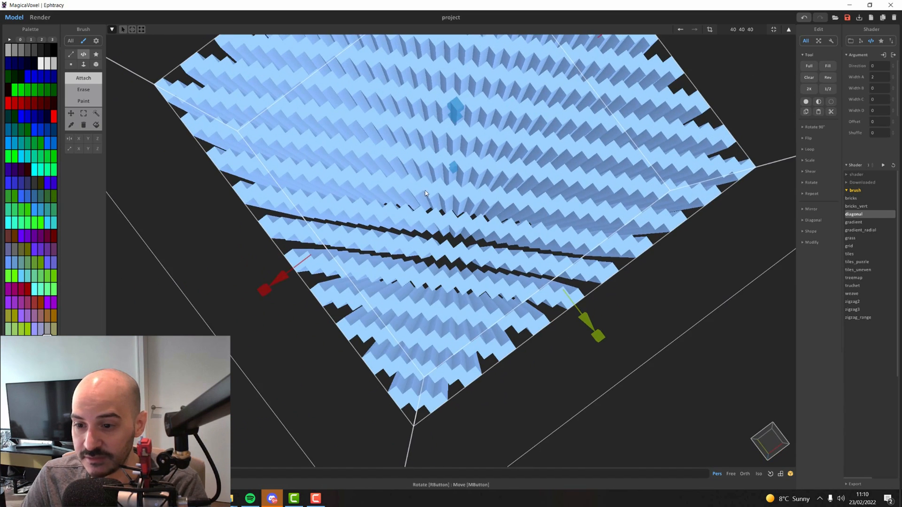
click(854, 222)
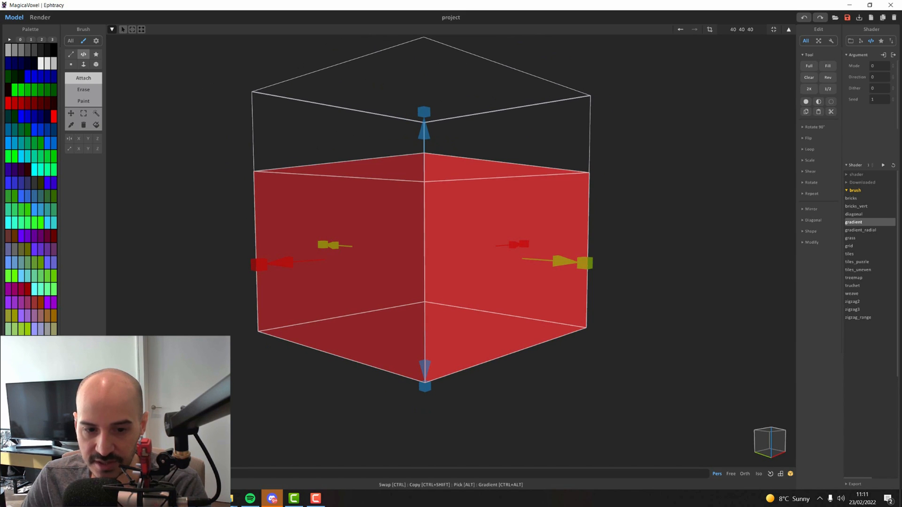
- Pick a range of purple palette swatches and fill the cube with the gradient shader's banded purple gradient
click(55, 344)
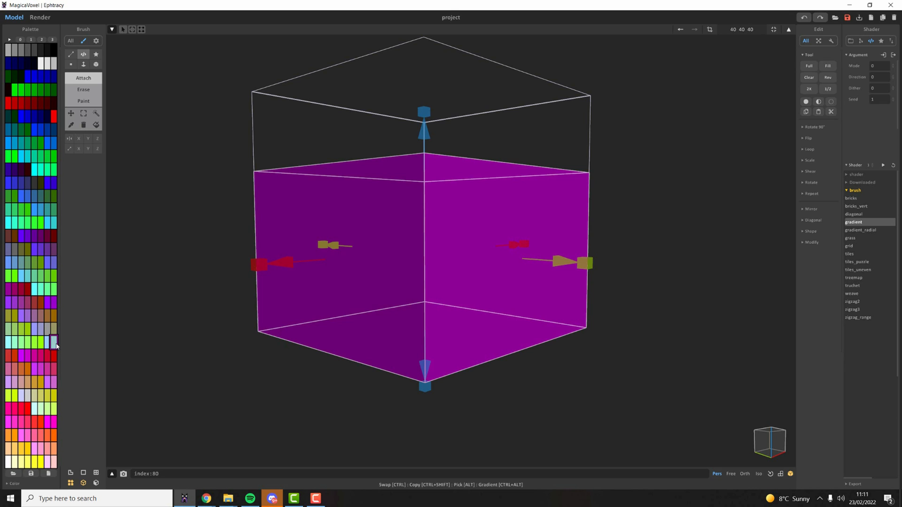
click(52, 342)
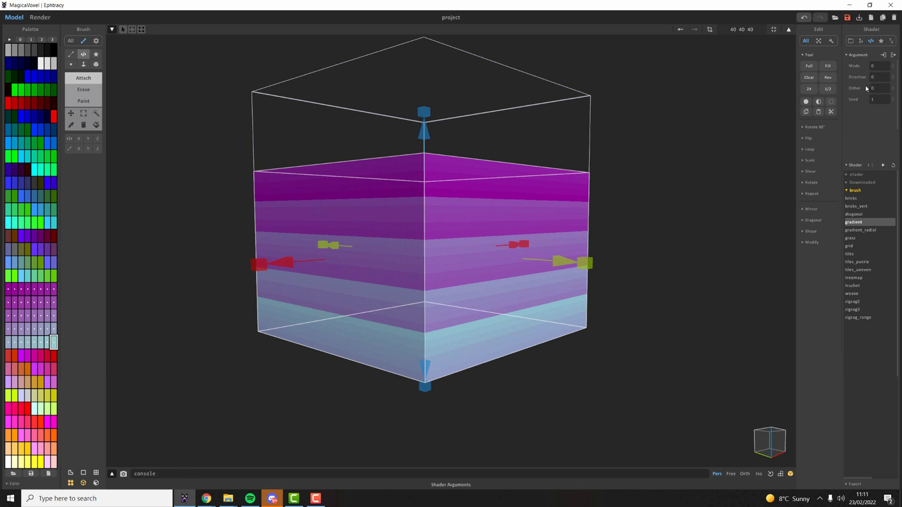
drag(875, 89, 874, 76)
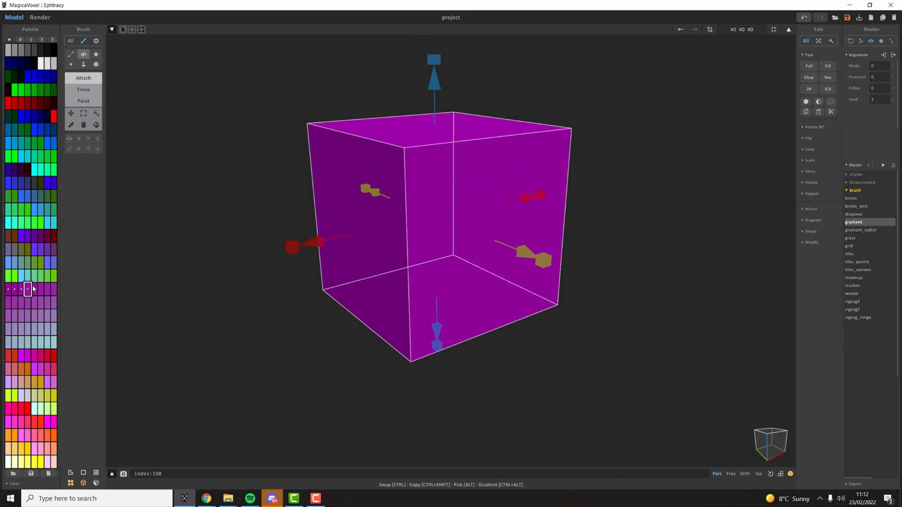
click(52, 304)
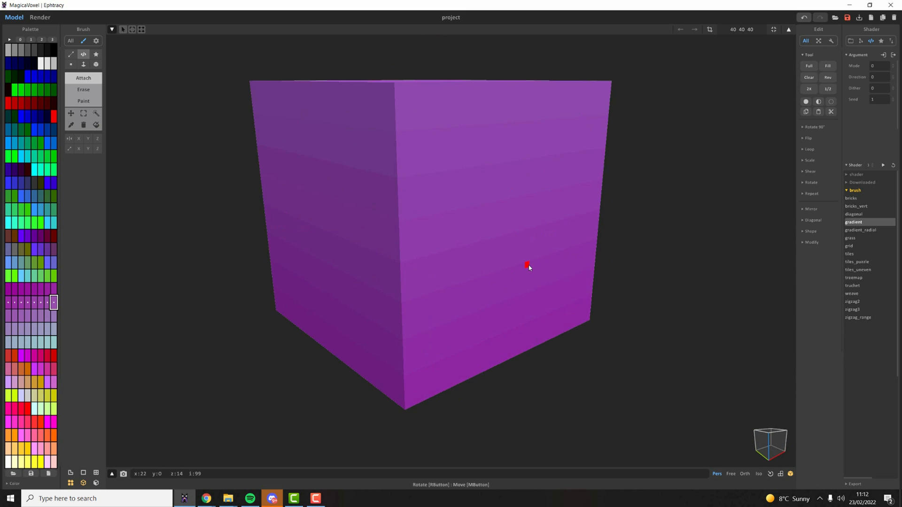
scroll(down, 3)
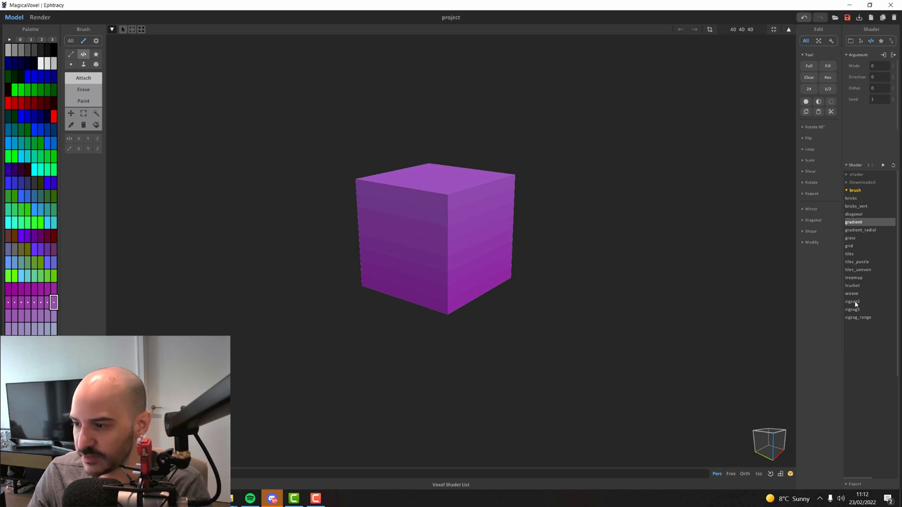
mouse_move(855, 254)
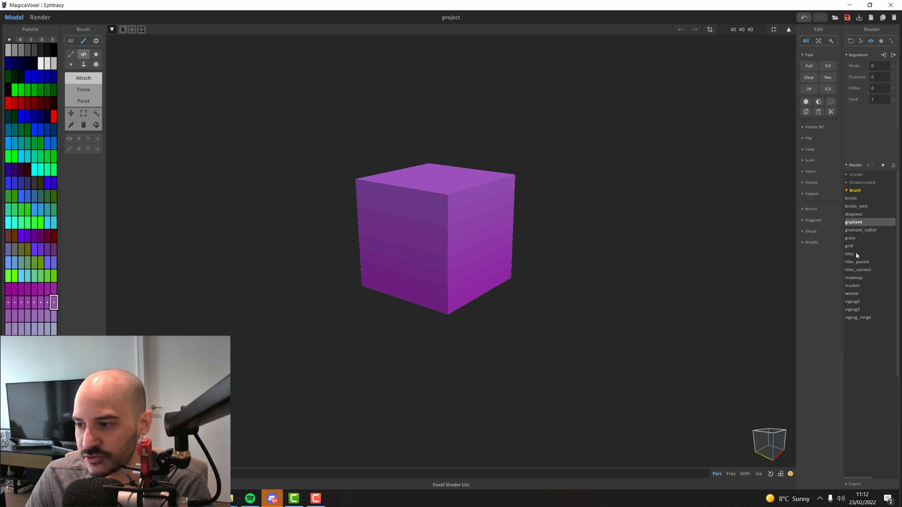
- Generate a cylinder with the primitive cylinder shader and adjust its Thickness value
click(849, 254)
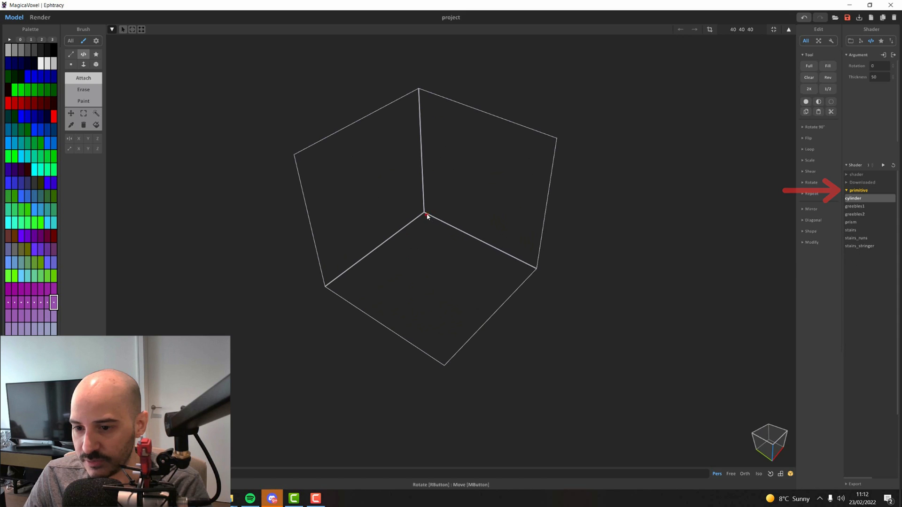
click(853, 198)
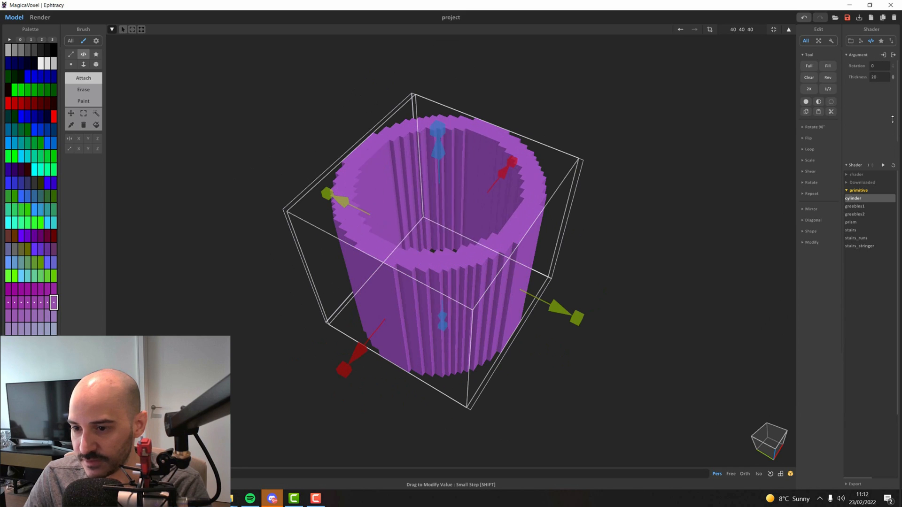
drag(881, 76, 881, 115)
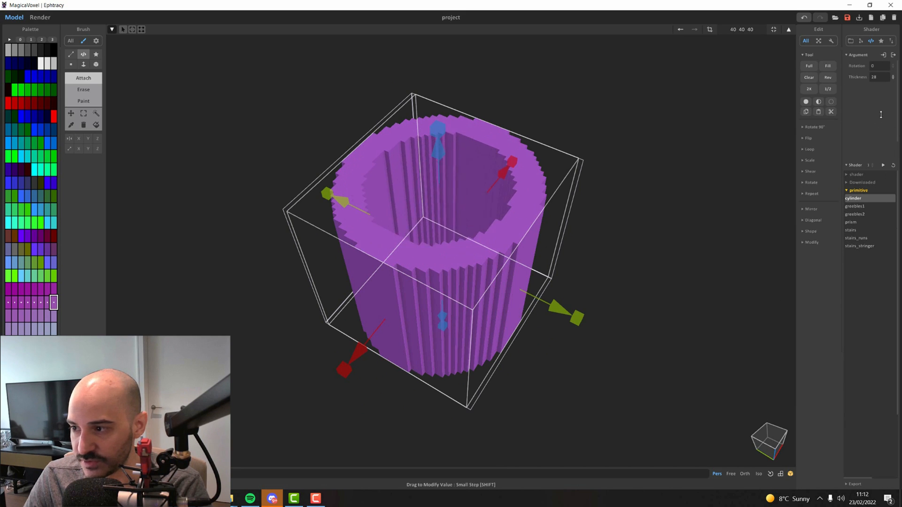
- Try the greebles2, prism and stairs shaders in turn, then switch over to Discord
click(856, 214)
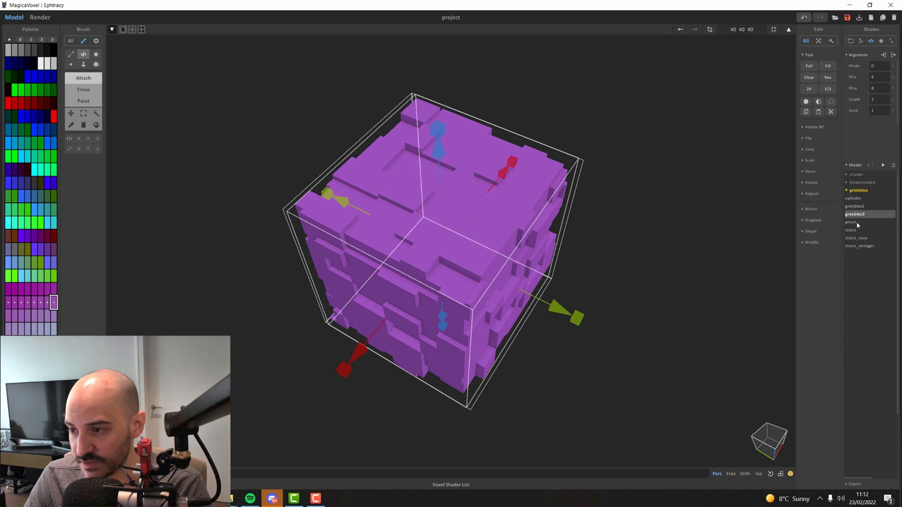
click(852, 221)
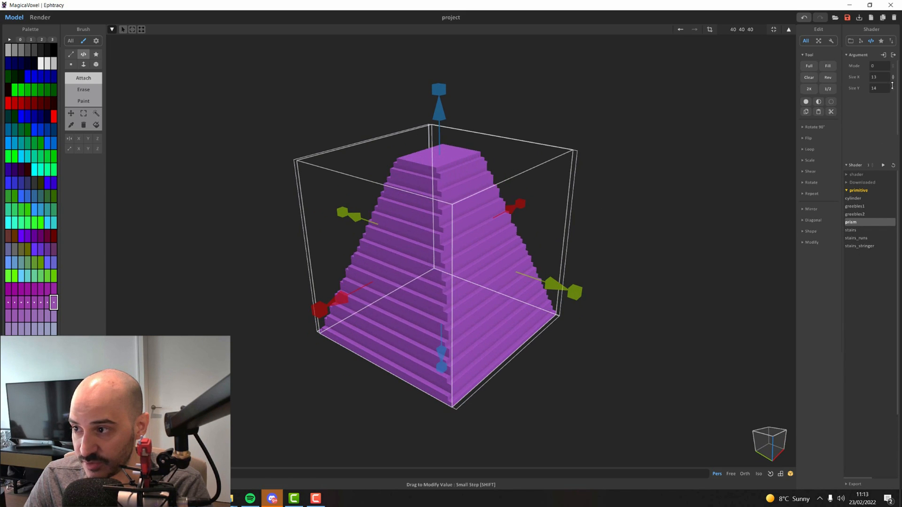
click(851, 229)
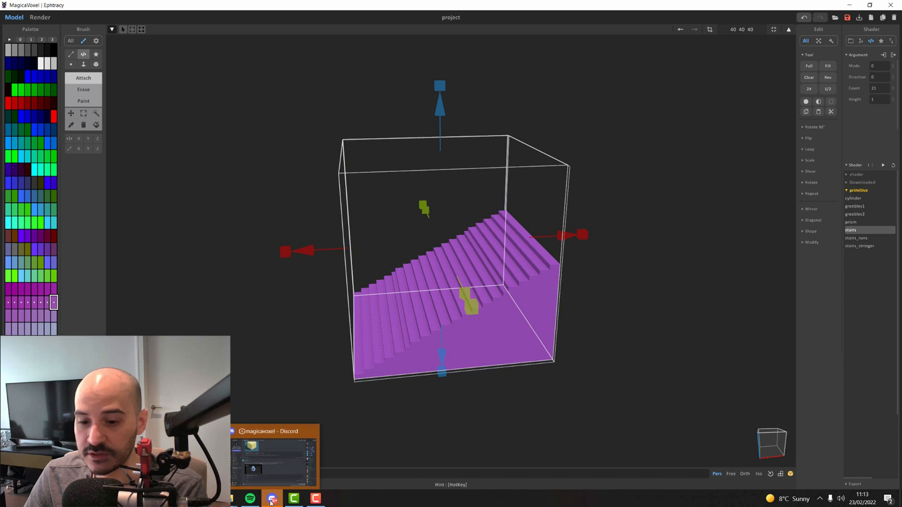
click(272, 499)
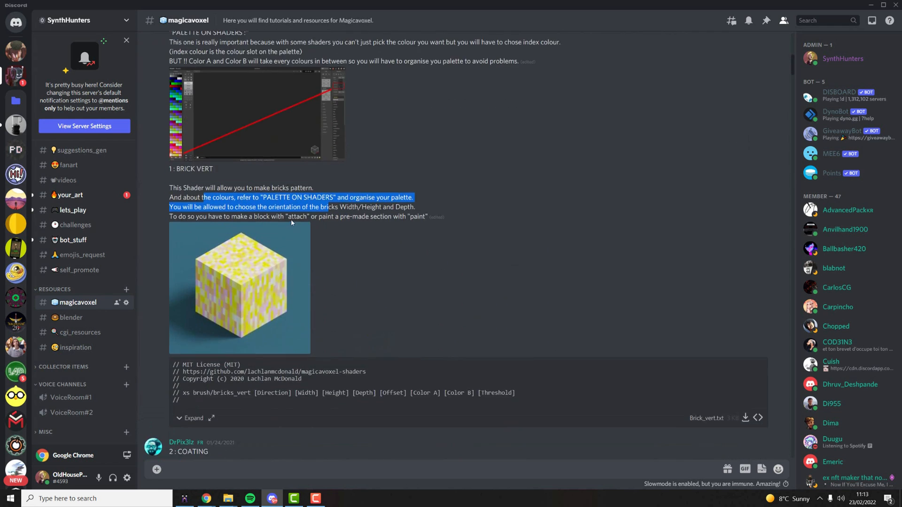
- Scroll the #magicavoxel shader posts, expand coating.txt's full code and replay the coating demo video
scroll(down, 3)
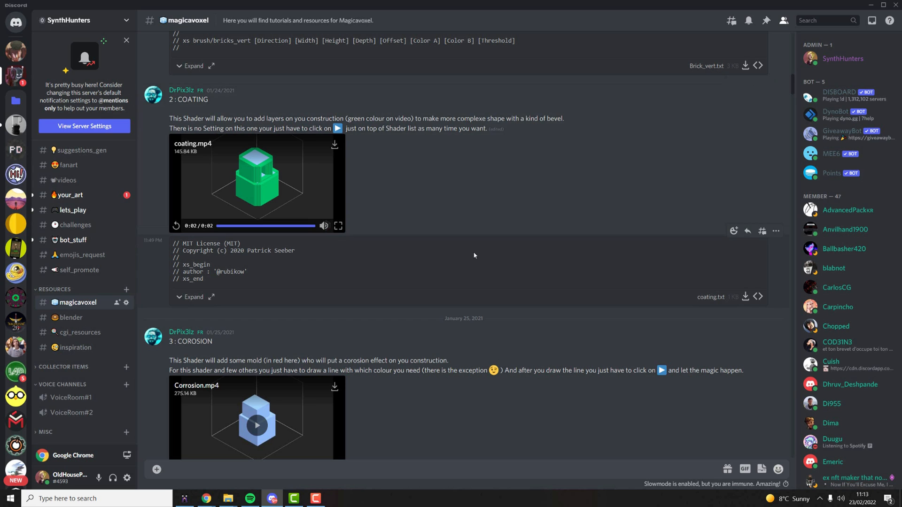
click(189, 297)
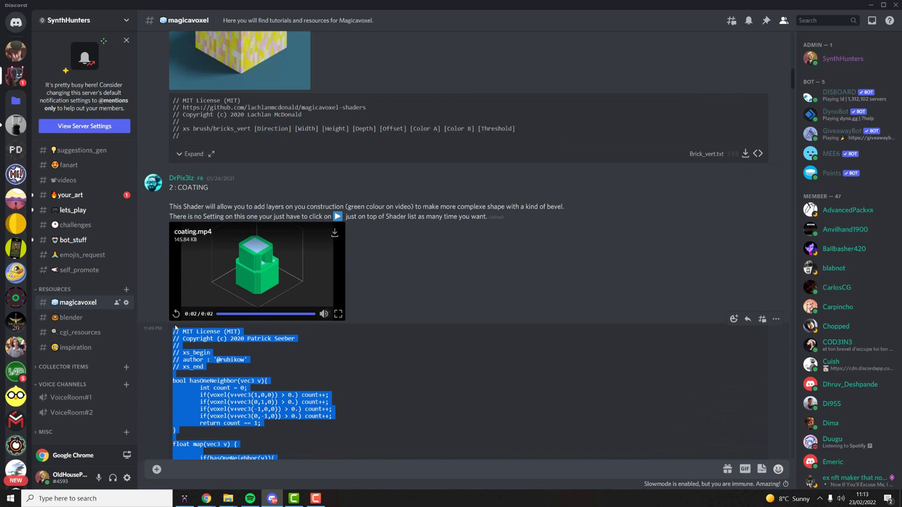
mouse_move(406, 362)
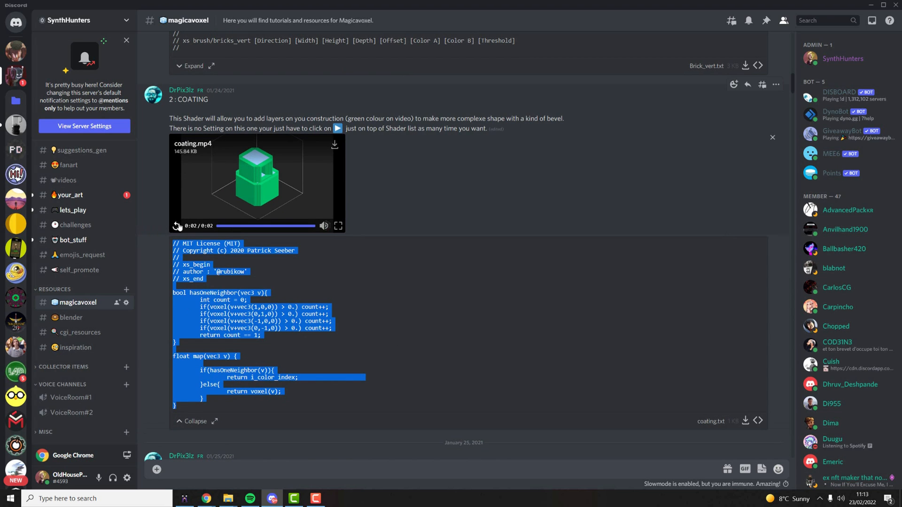
click(176, 225)
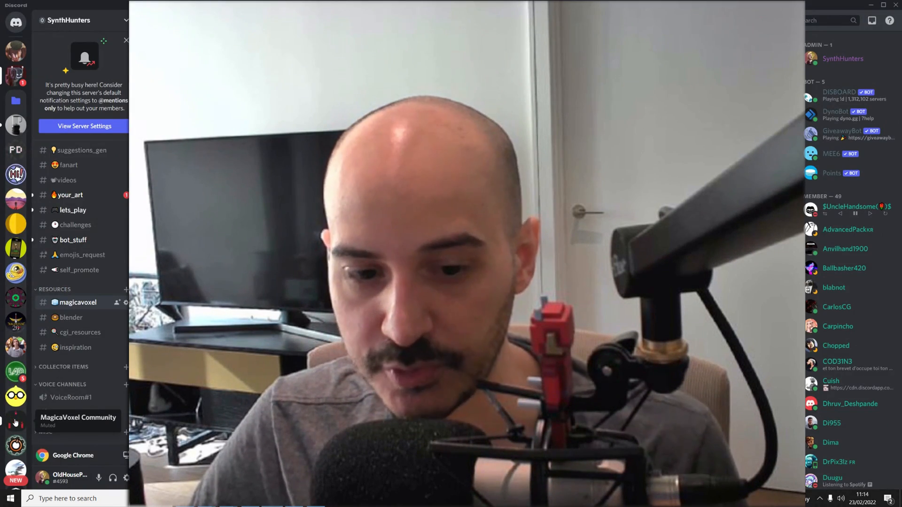
- Switch Discord to the MagicaVoxel Community server
click(15, 421)
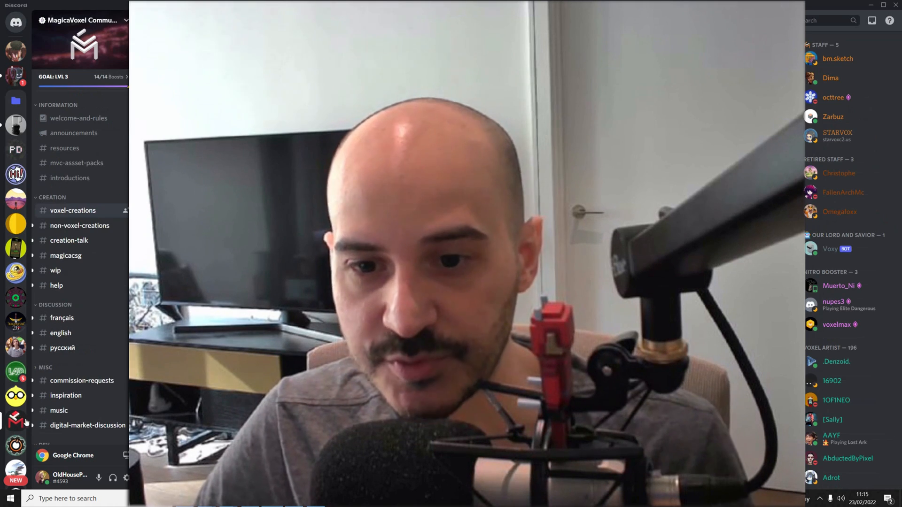